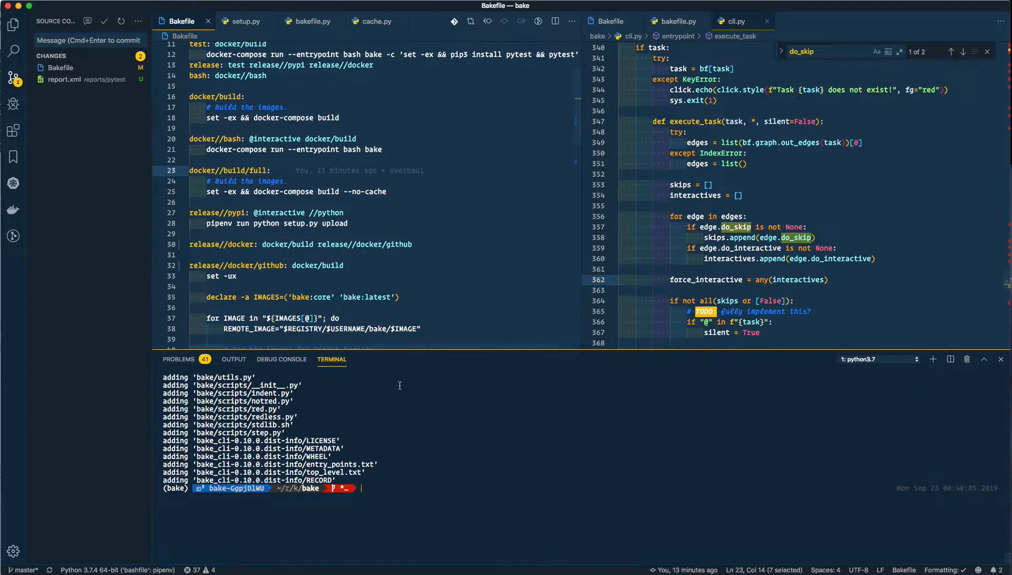
List the Bakefile's tasks with dependencies shown three levels deep (bake --levels 3)
{"action": "type", "text": "bake release"}
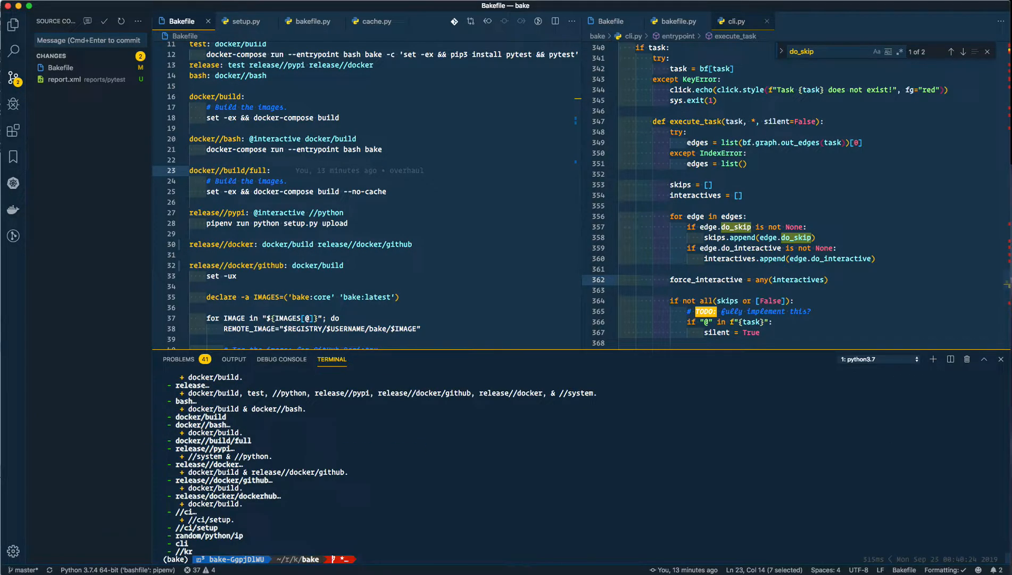
{"action": "type", "text": "bake --levels 3"}
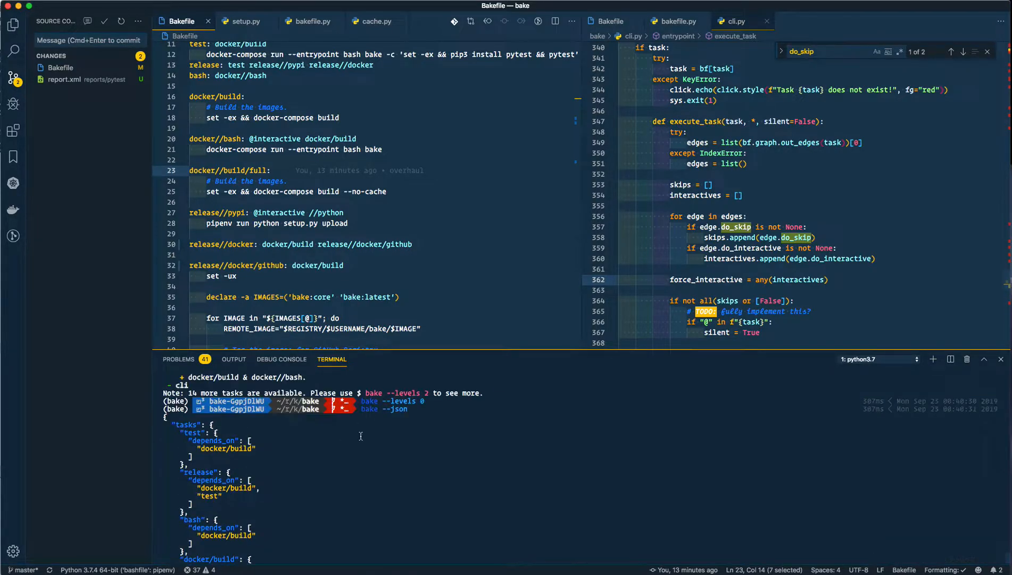
Print every task's full dependency chain as JSON and scroll through the output
{"action": "scroll", "scroll_direction": "down", "scroll_amount": 3}
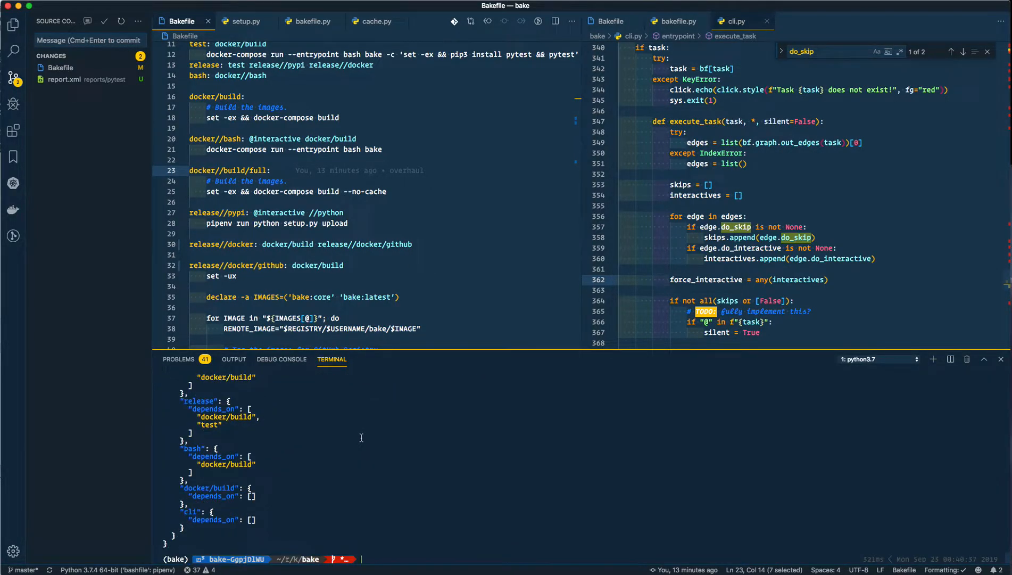
{"action": "type", "text": "bake --json --json"}
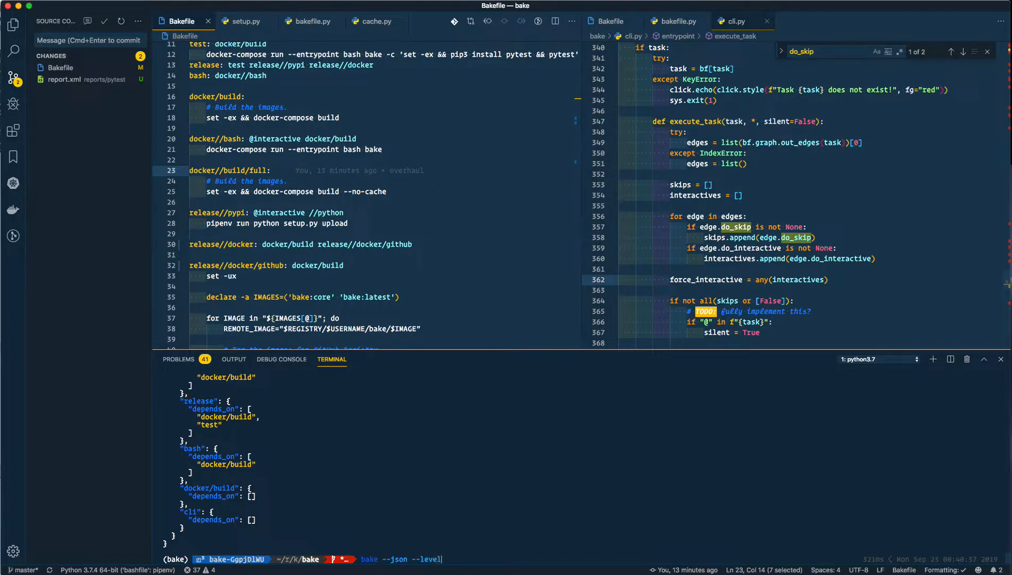
{"action": "key", "text": "Return"}
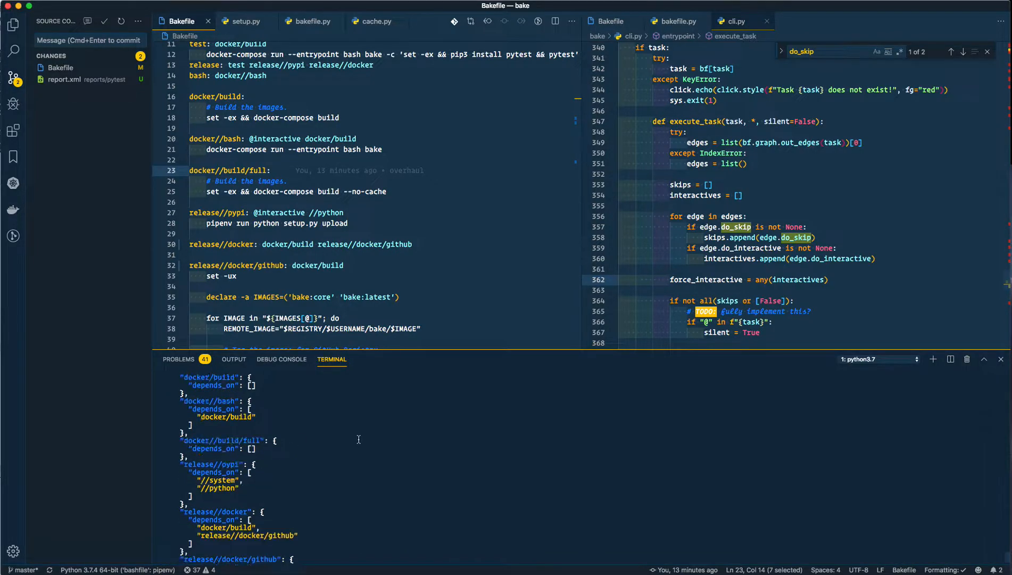
{"action": "scroll", "scroll_direction": "down", "scroll_amount": 3}
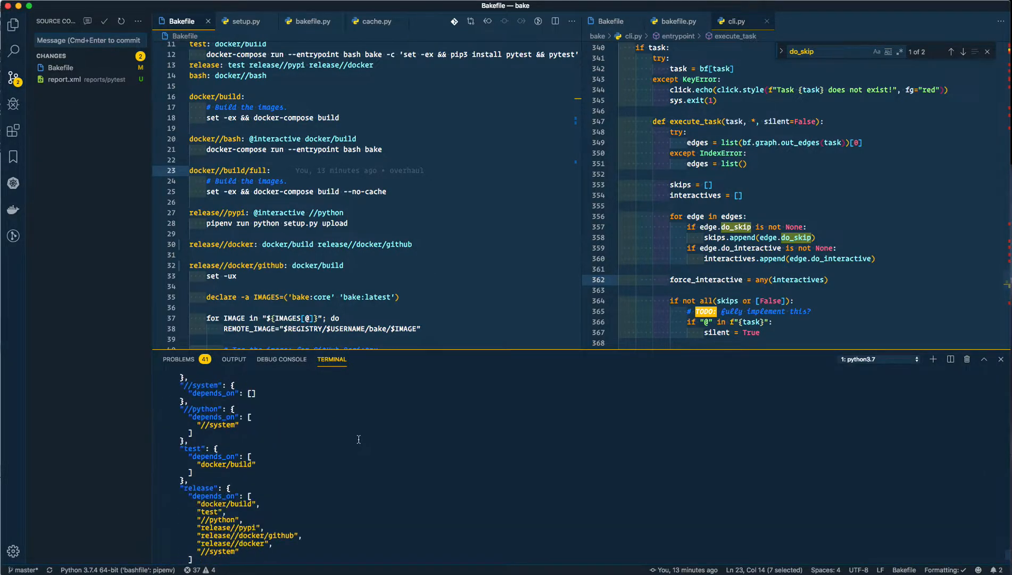
{"action": "scroll", "scroll_direction": "down", "scroll_amount": 3}
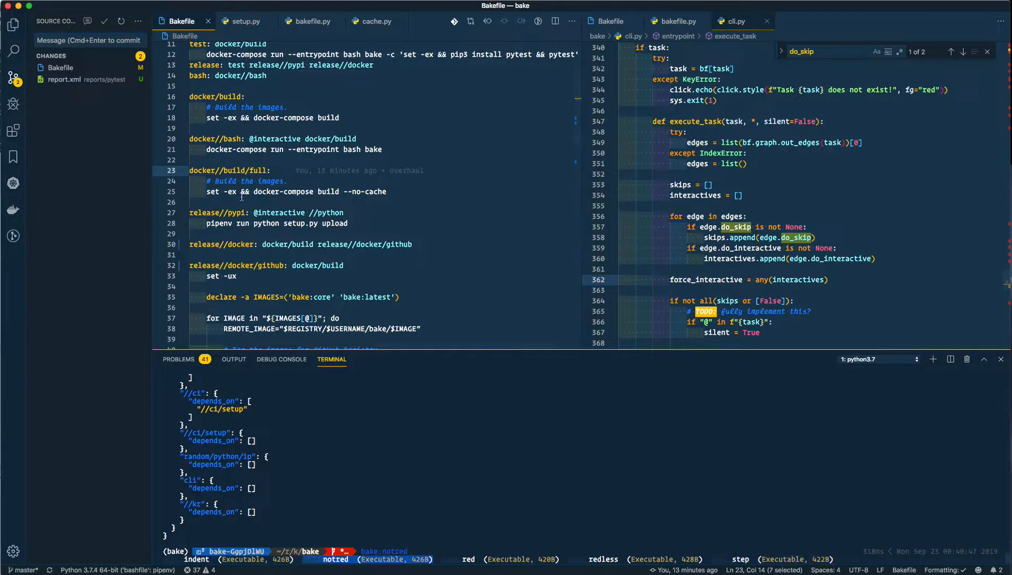
Scroll the Bakefile down to the cli task and begin a bake:red h1 command
{"action": "scroll", "scroll_direction": "down", "scroll_amount": 3}
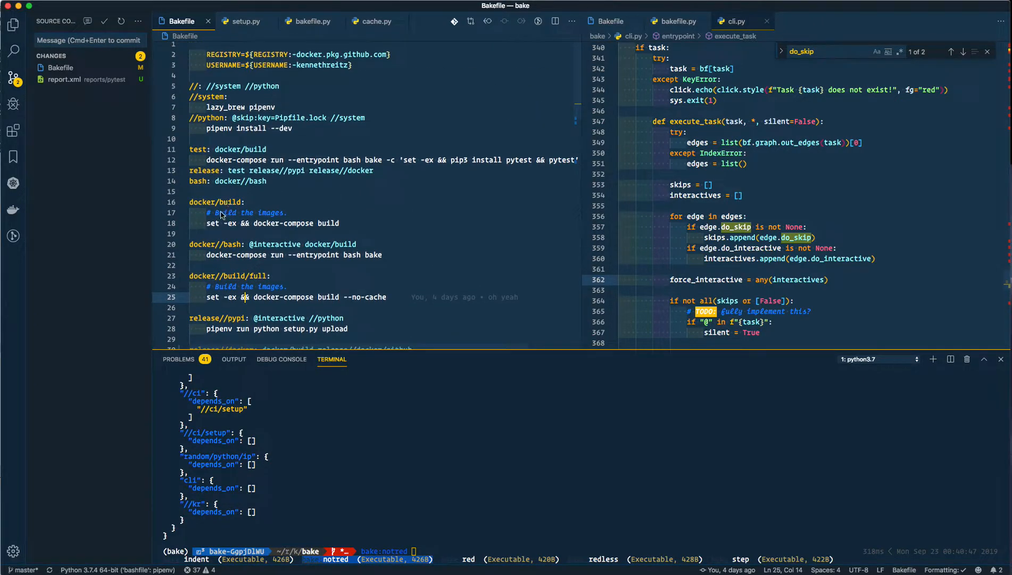
{"action": "scroll", "scroll_direction": "down", "scroll_amount": 3}
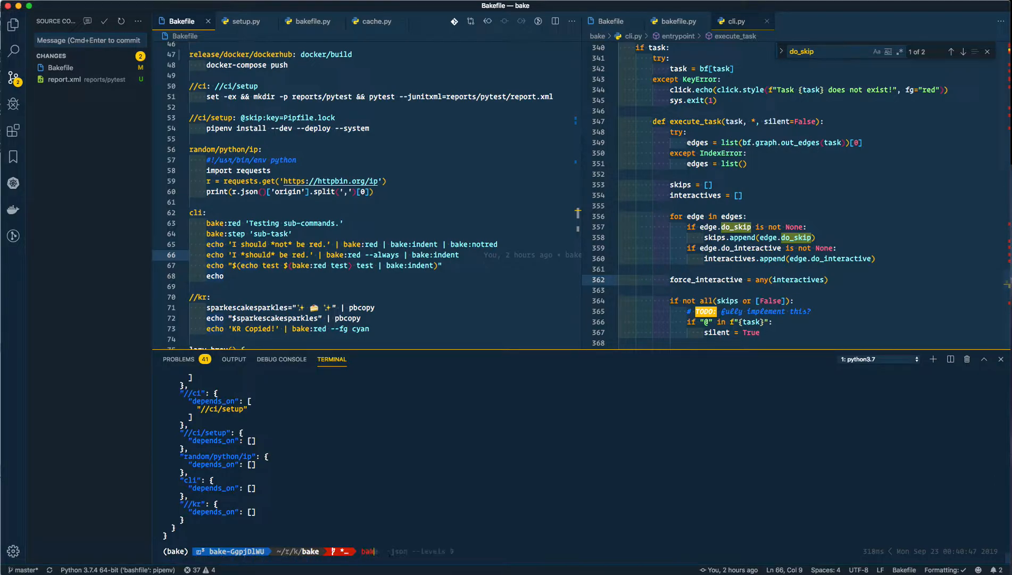
{"action": "type", "text": "bake:red h1"}
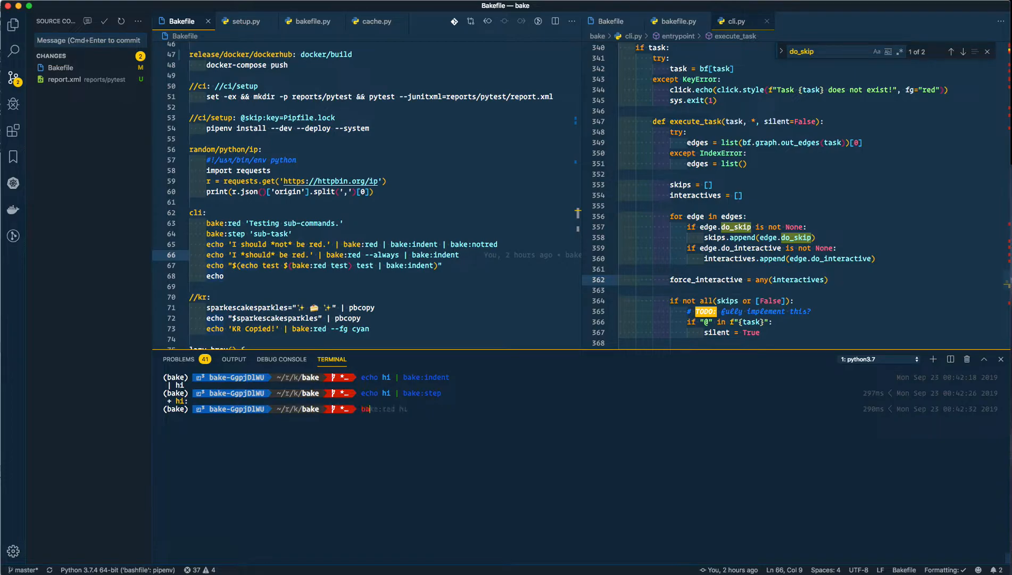
Enter the bake cli command in the terminal
{"action": "type", "text": "bake cli"}
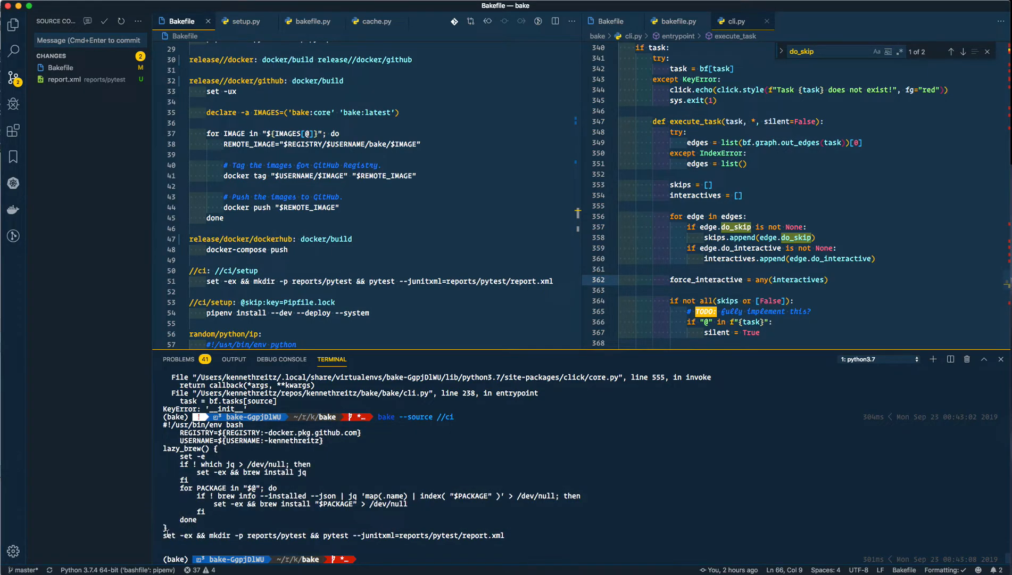
{"action": "mouse_move", "coordinate": [208, 282]}
{"action": "type", "text": "bake --debug //python"}
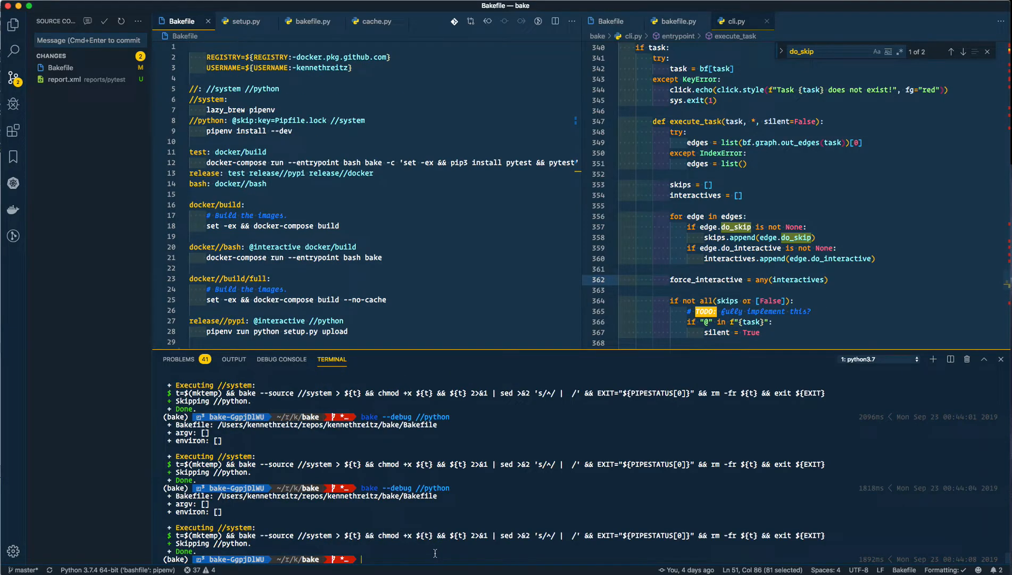
Run the release task, approve Keychain access, and enter PyPI username 'kennethreit'
{"action": "type", "text": "release"}
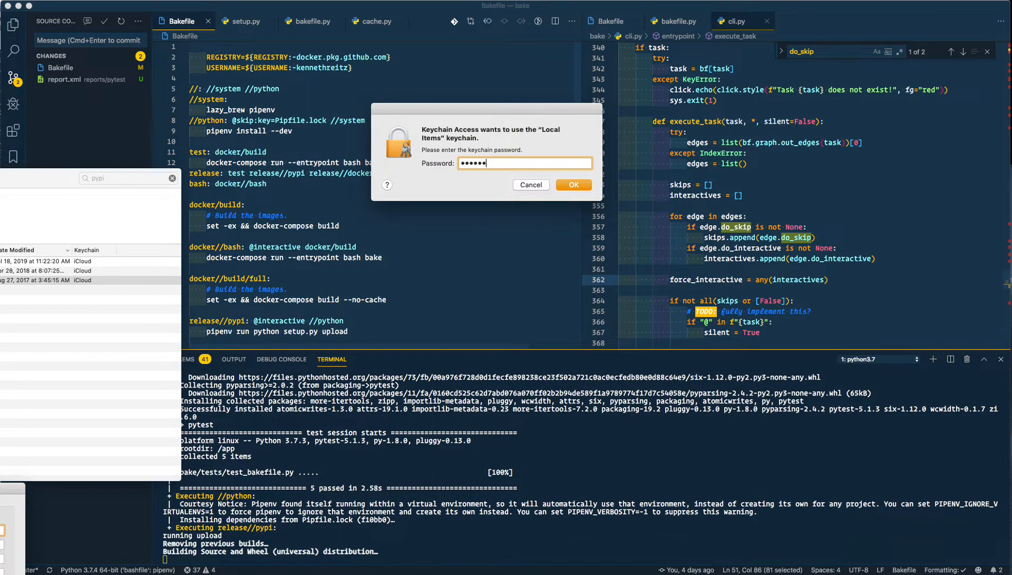
{"action": "left_click", "coordinate": [572, 185]}
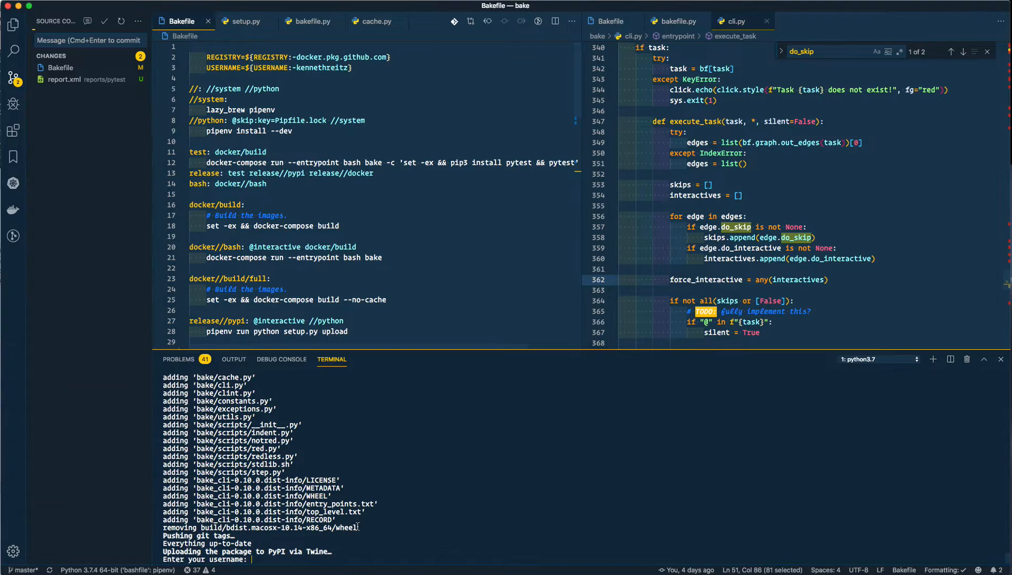
{"action": "type", "text": "kennethreit"}
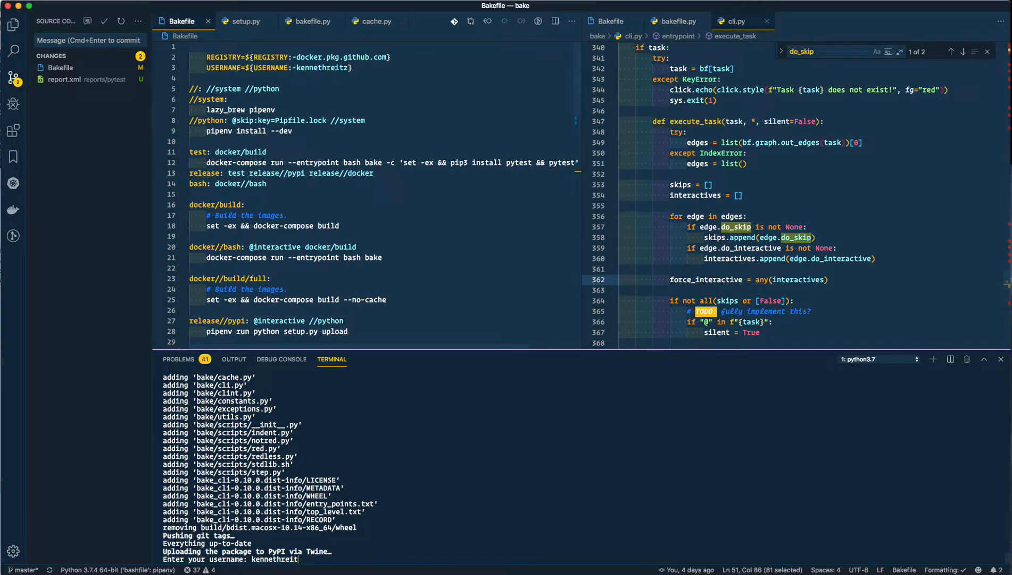